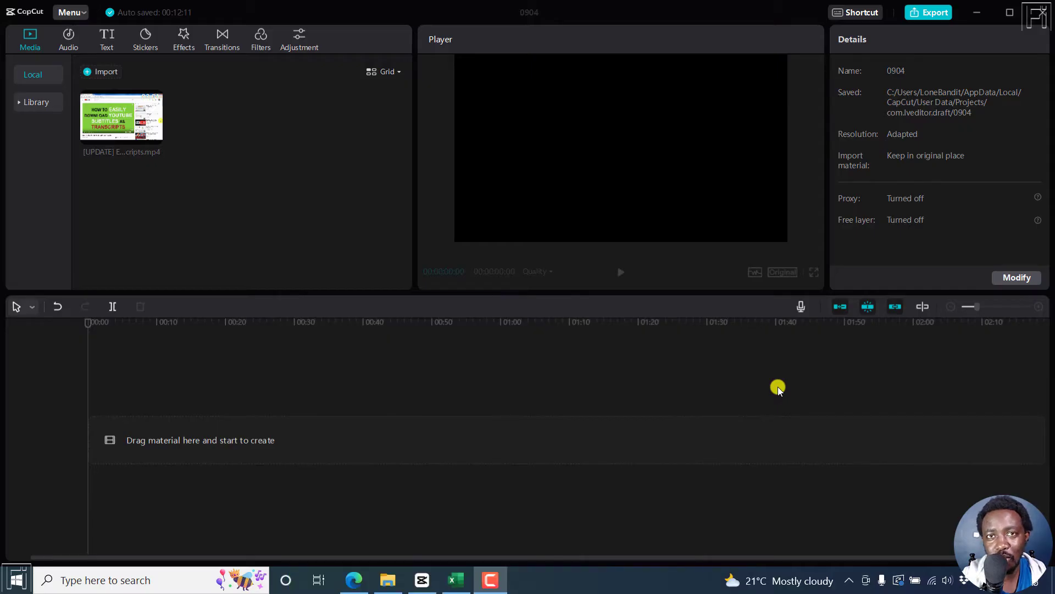
mouse_move(134, 124)
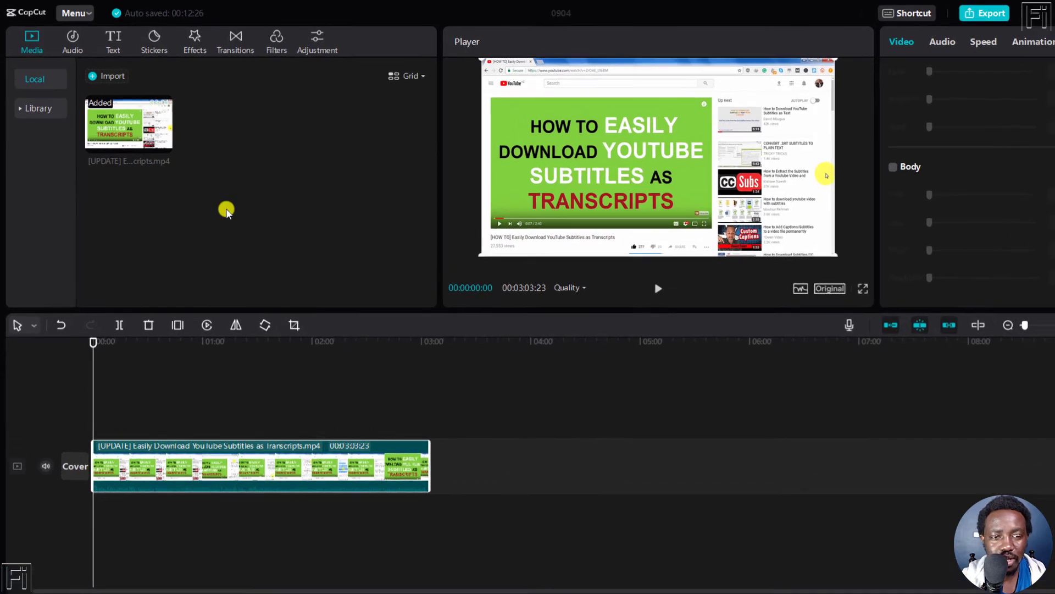
Go to the Text section's Local captions import area.
left_click(112, 41)
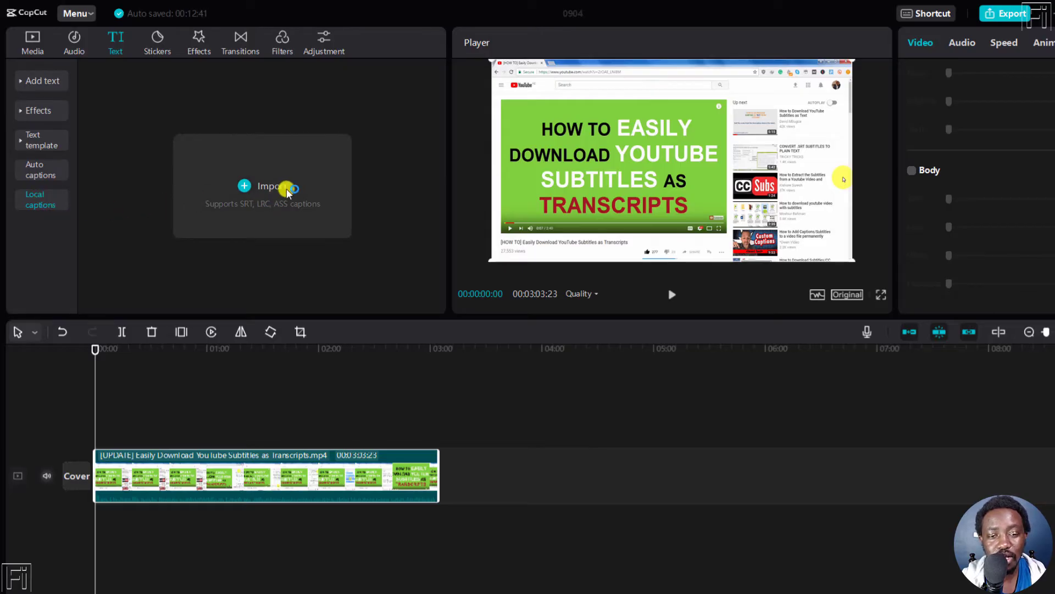
mouse_move(250, 211)
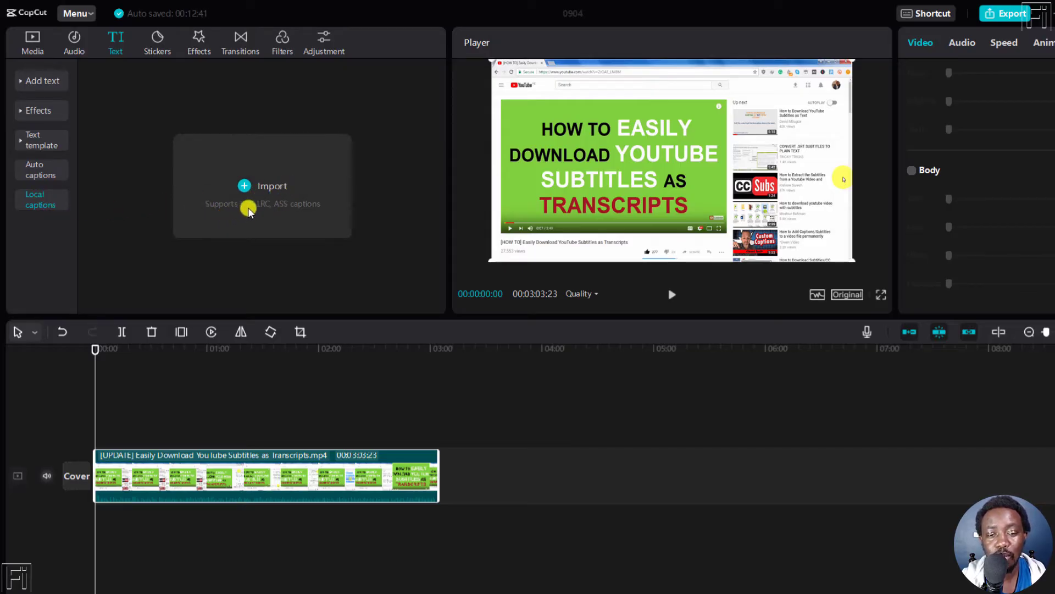
mouse_move(274, 214)
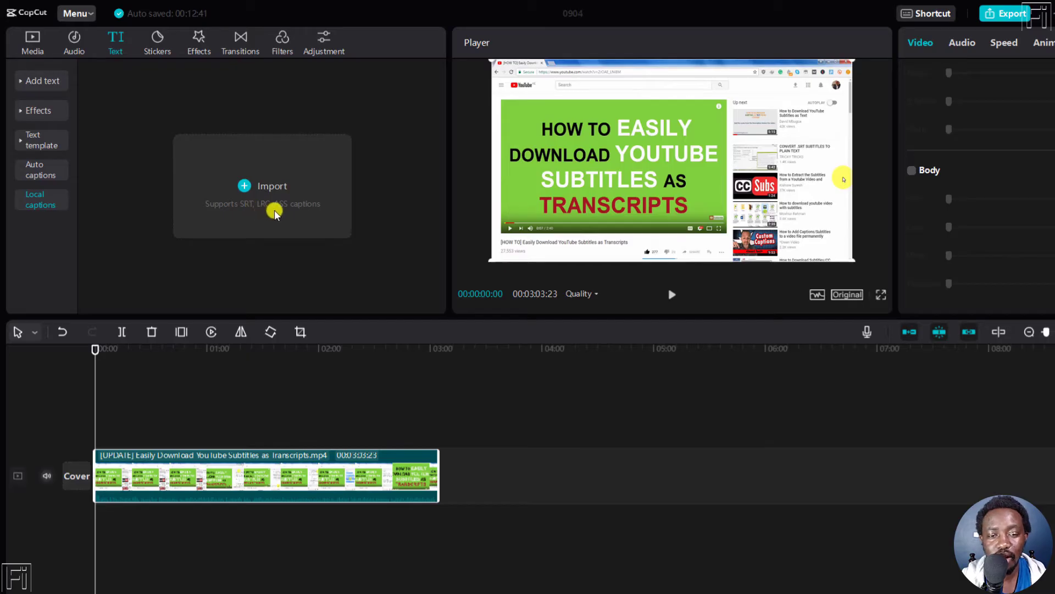
mouse_move(346, 212)
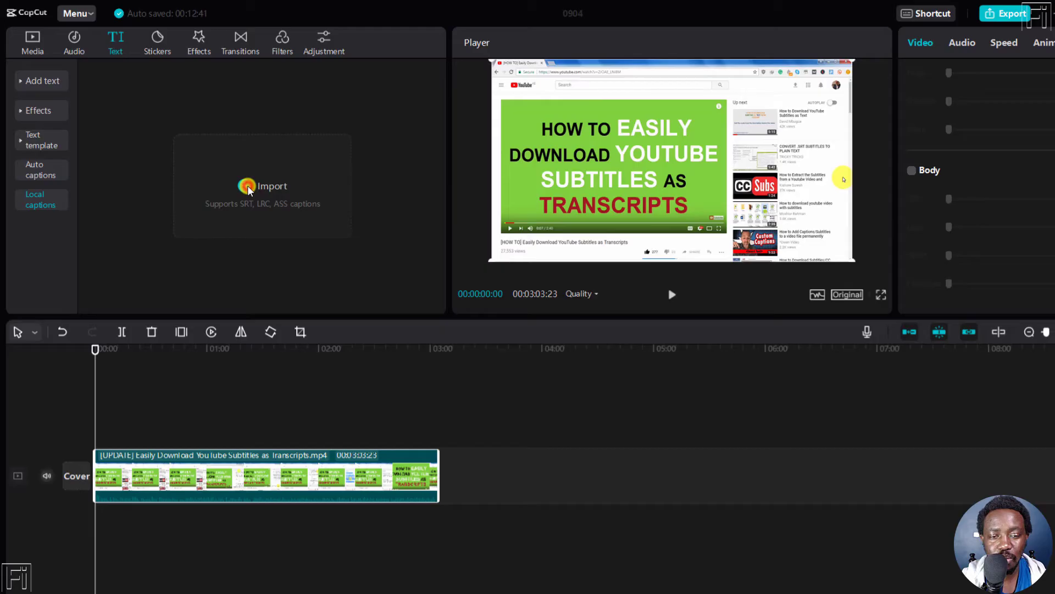
Import the ASS file 'Easily Download YouTube Subtitles as Transcripts' into local captions.
left_click(262, 190)
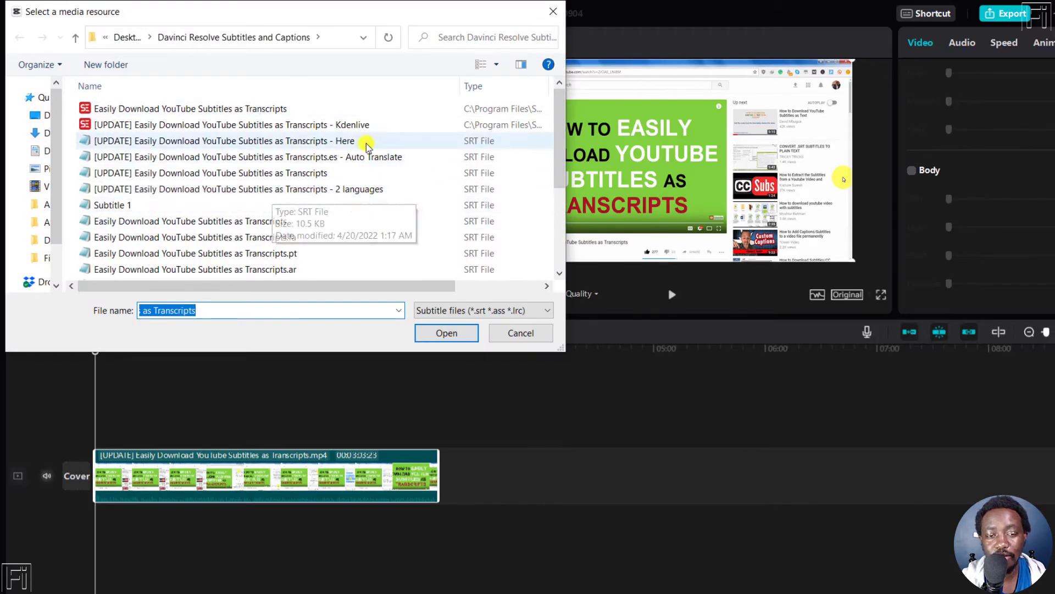
mouse_move(342, 124)
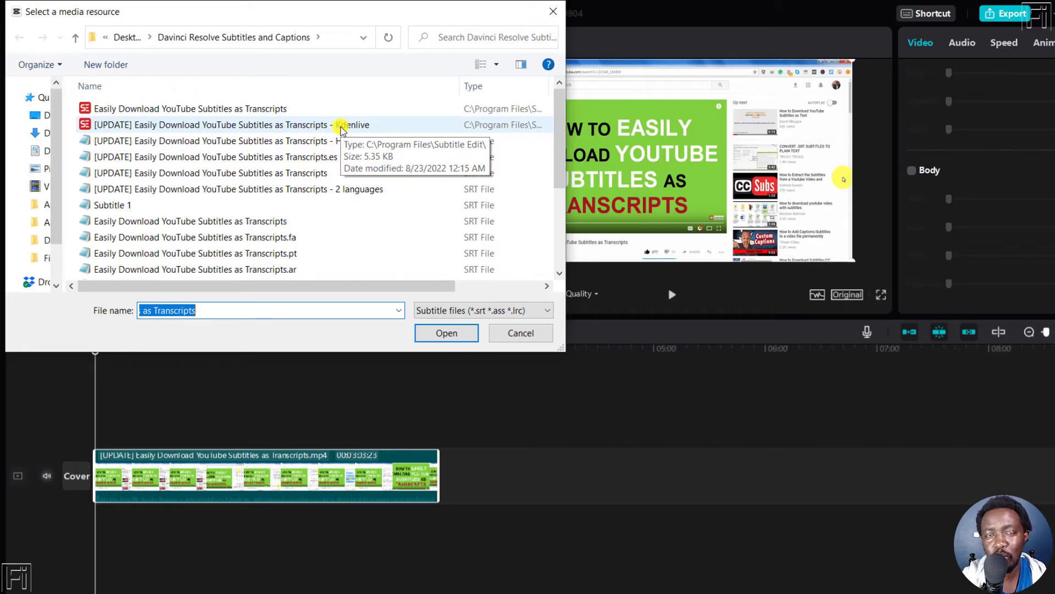
mouse_move(226, 109)
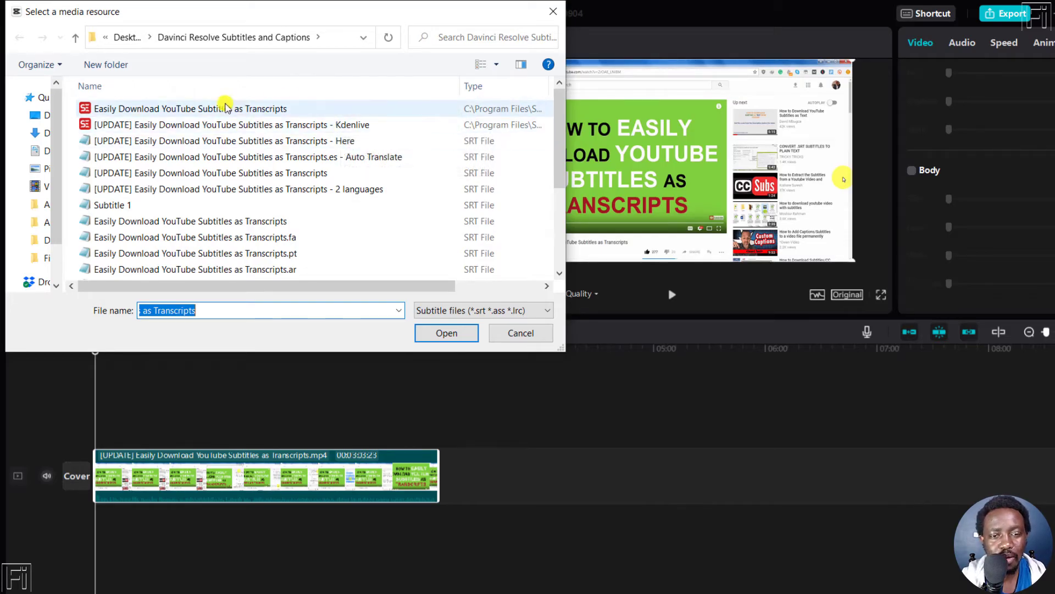
mouse_move(191, 109)
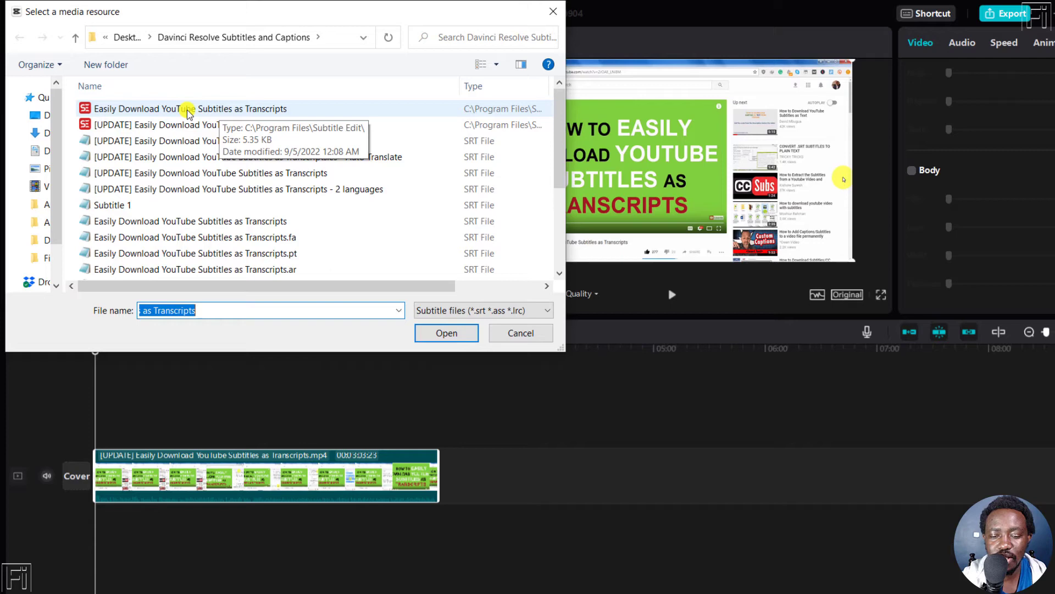
left_click(190, 109)
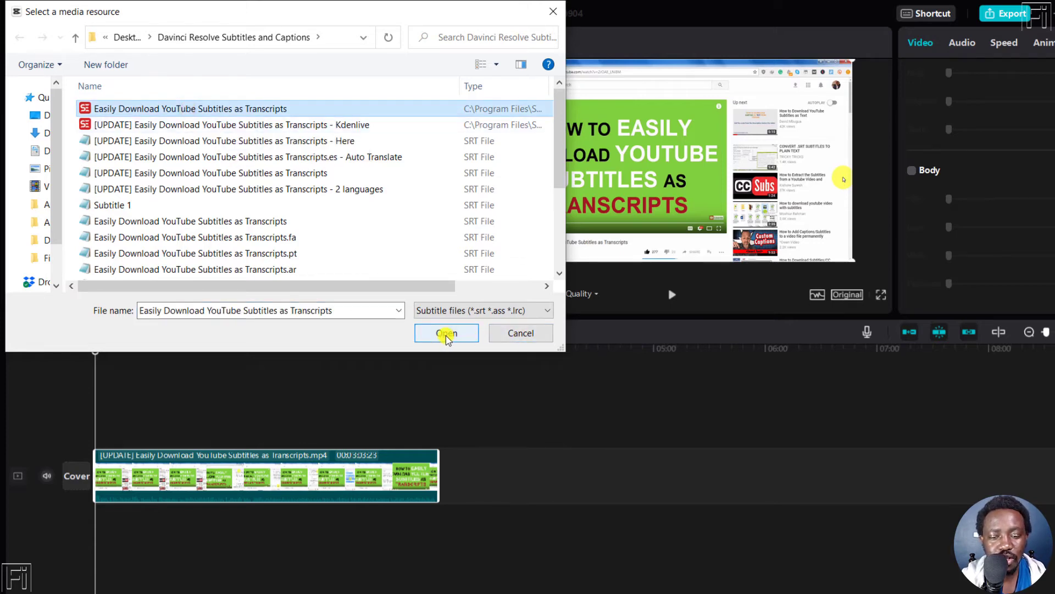
left_click(446, 333)
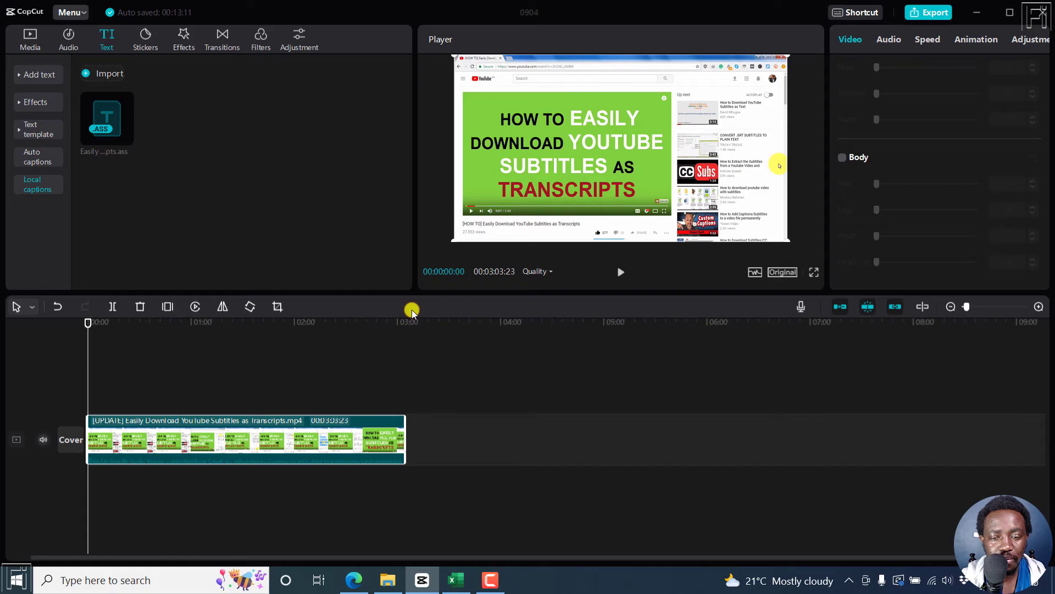
mouse_move(127, 142)
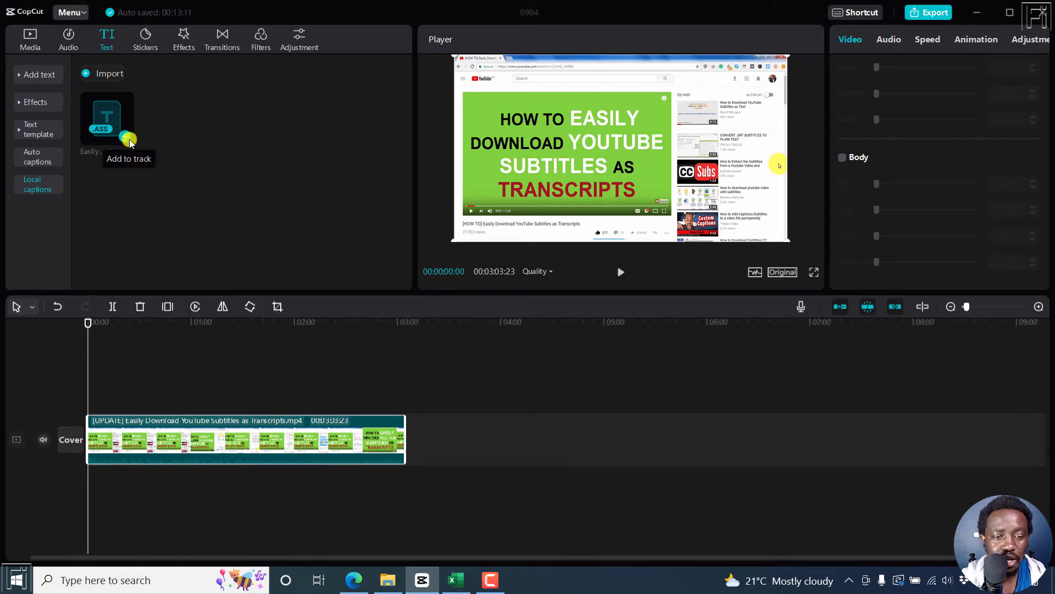
mouse_move(137, 337)
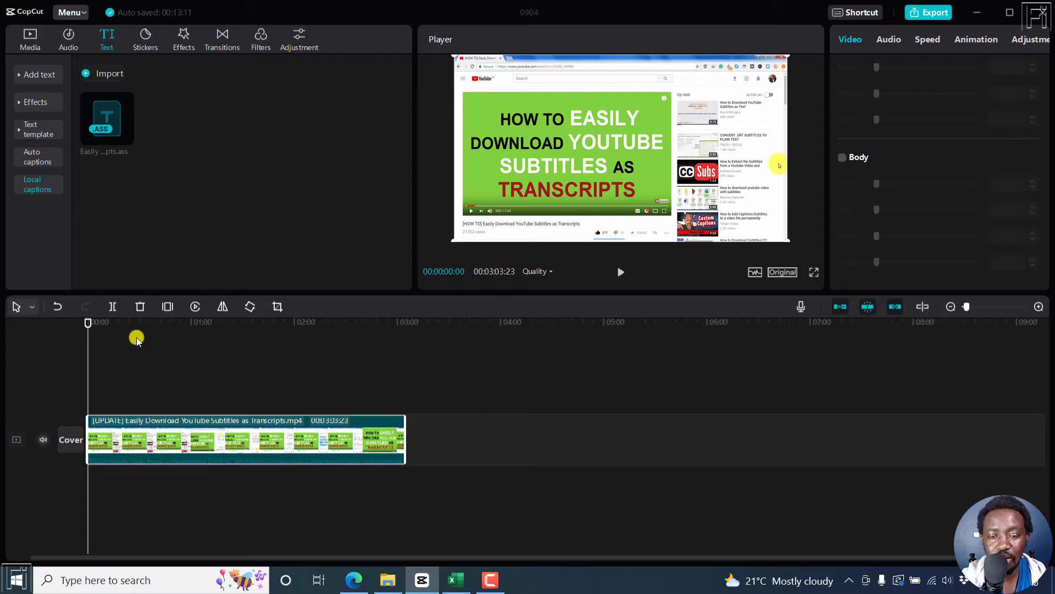
mouse_move(126, 139)
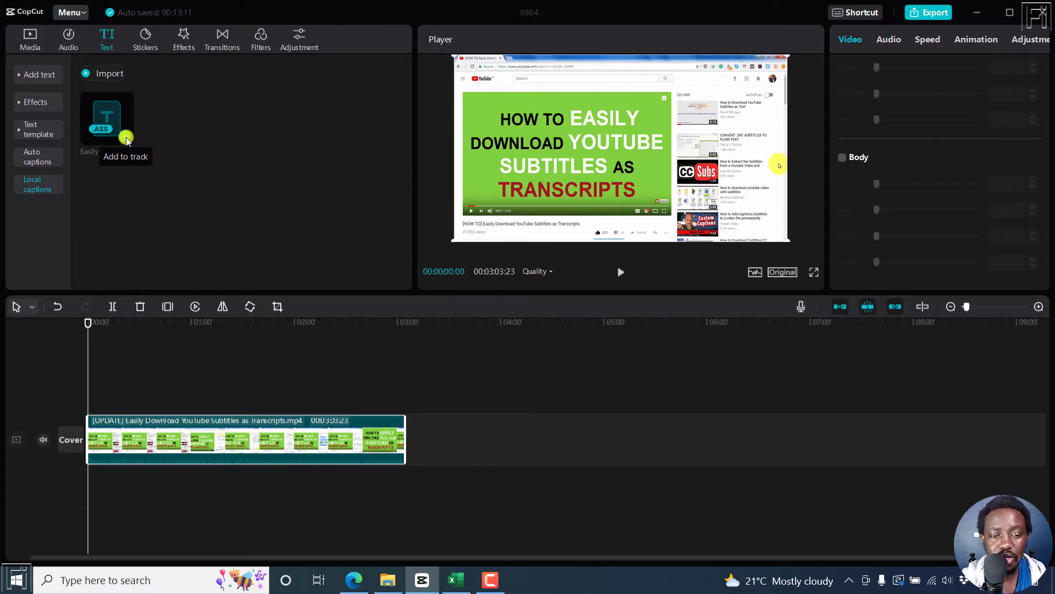
Add the imported ASS captions as a subtitle track above the video clip.
left_click(125, 156)
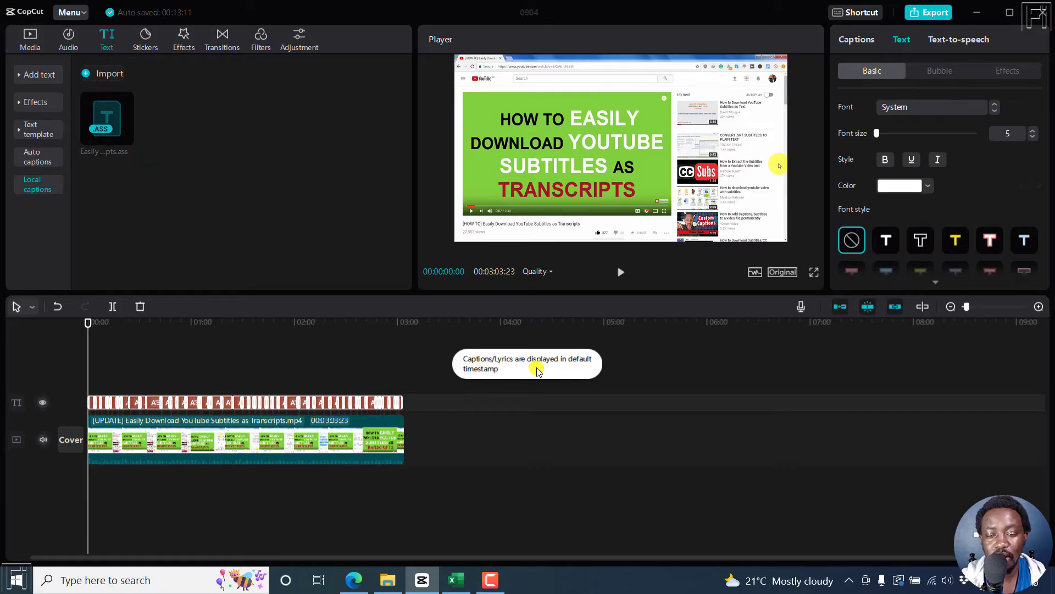
mouse_move(571, 345)
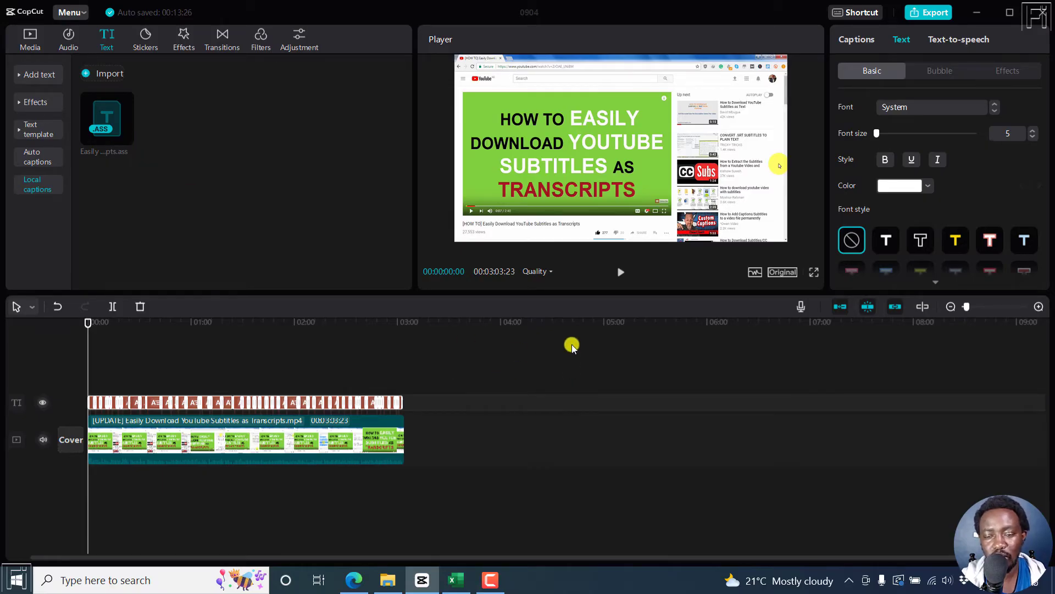
mouse_move(1035, 306)
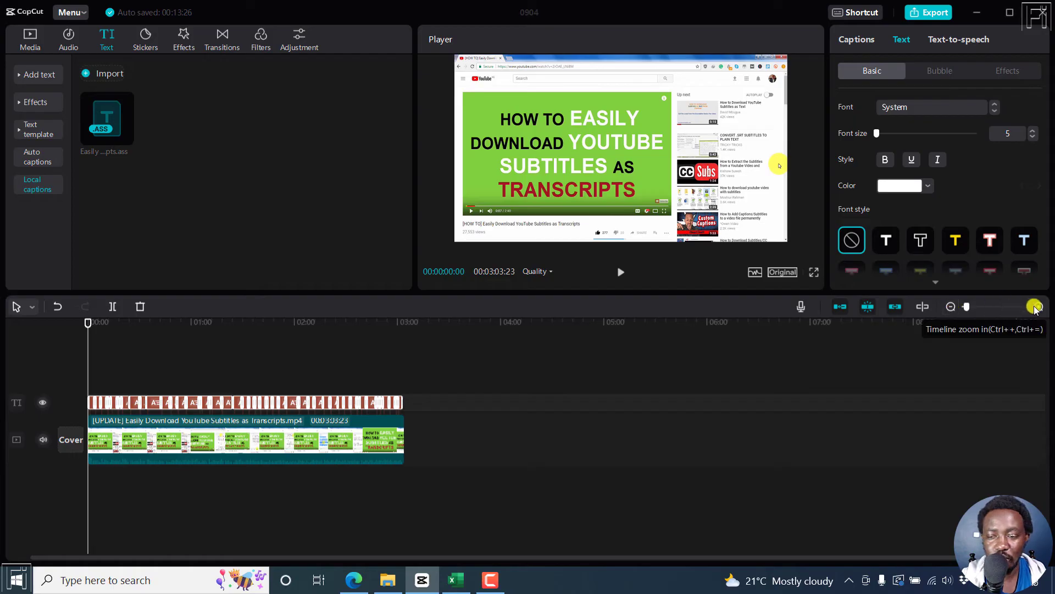
left_click(1037, 307)
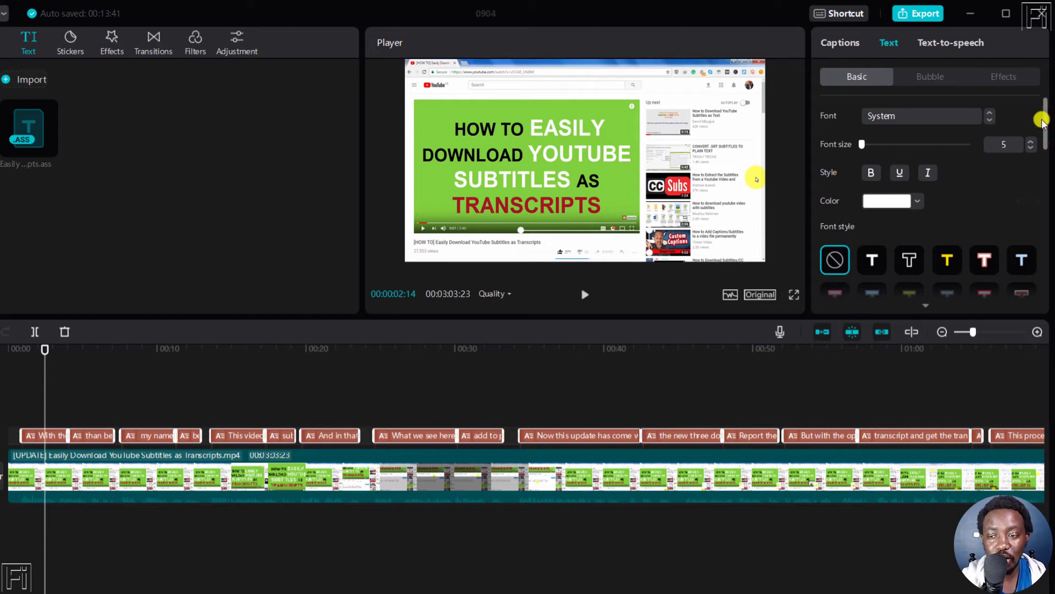
scroll("down", 3)
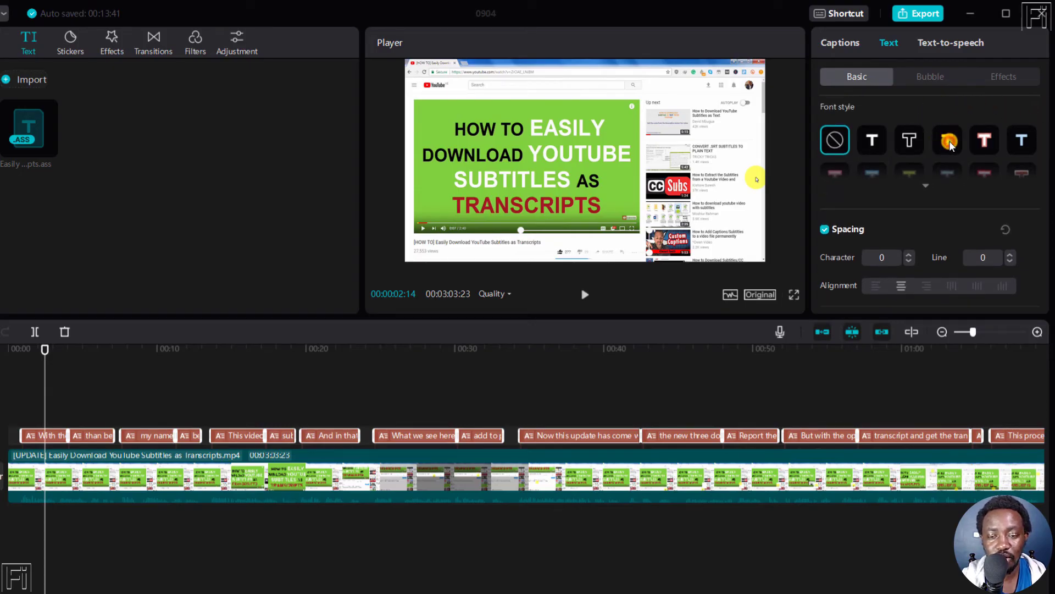
Apply the yellow font style preset and reduce the black stroke thickness from 40 to 32.
left_click(946, 140)
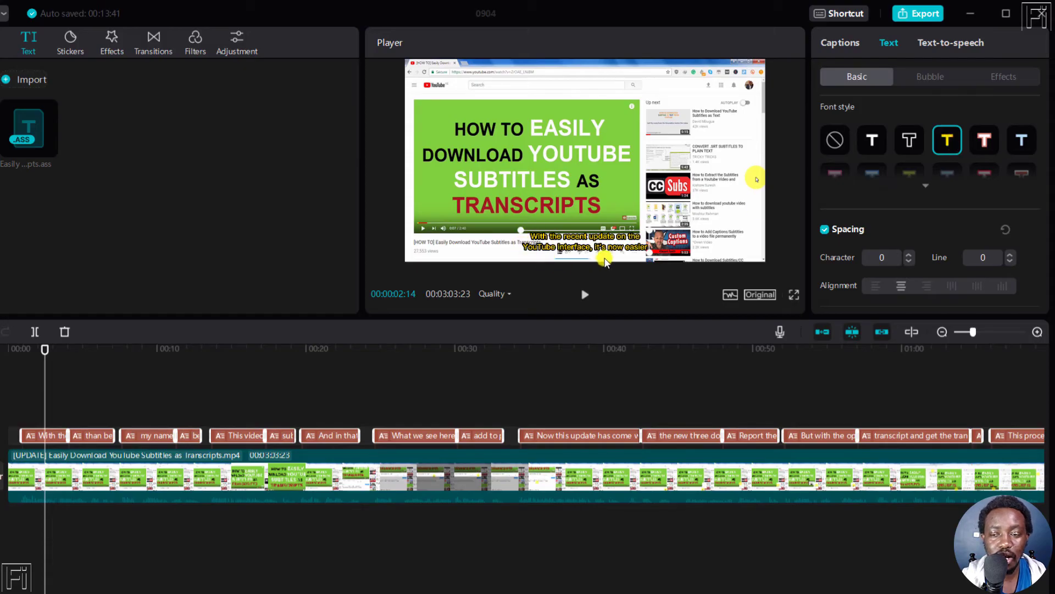
mouse_move(739, 251)
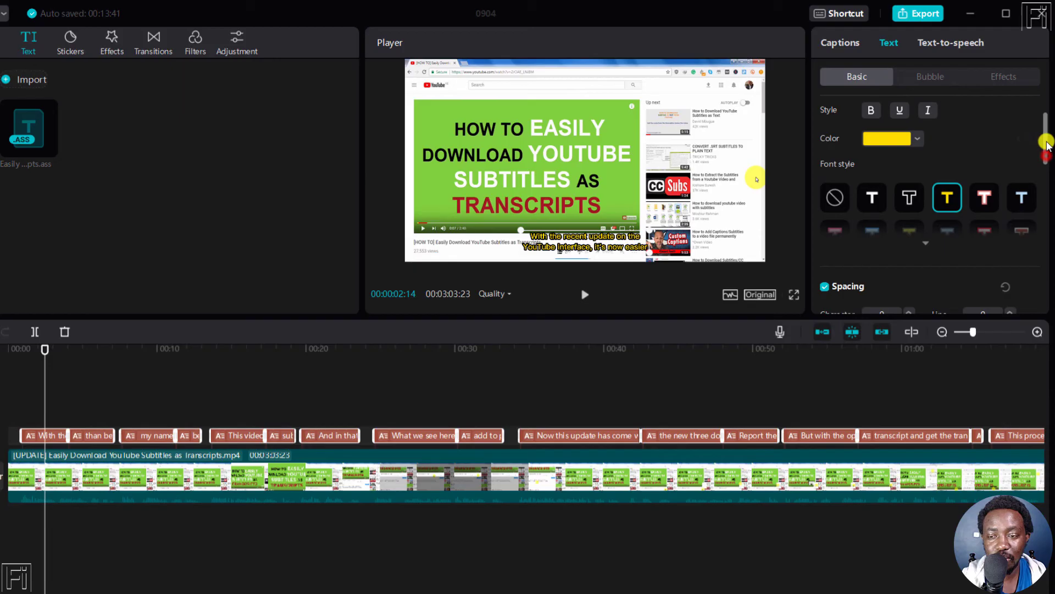
scroll("down", 3)
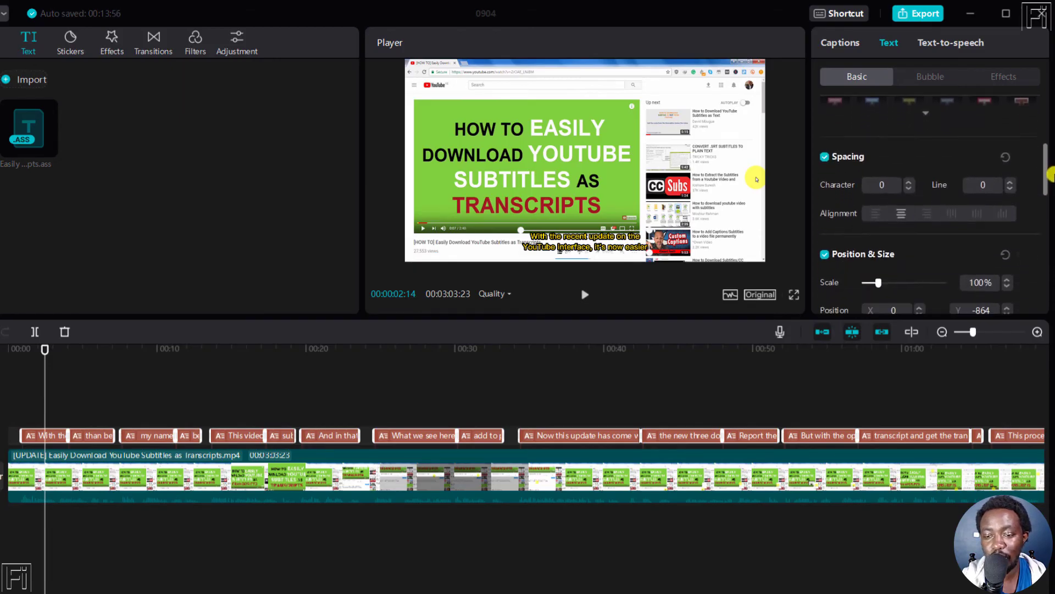
scroll("down", 3)
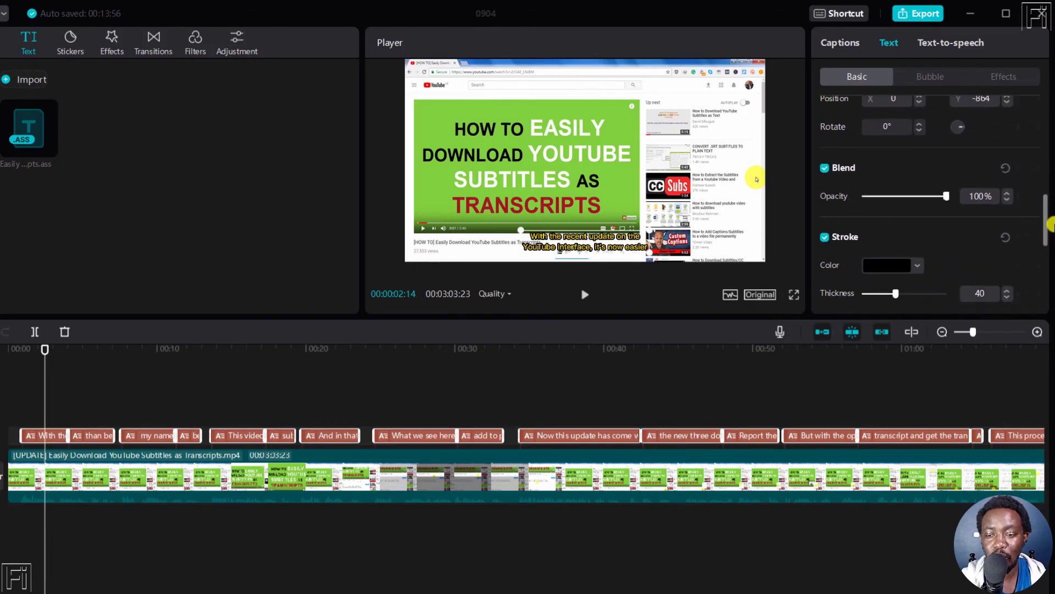
scroll("down", 3)
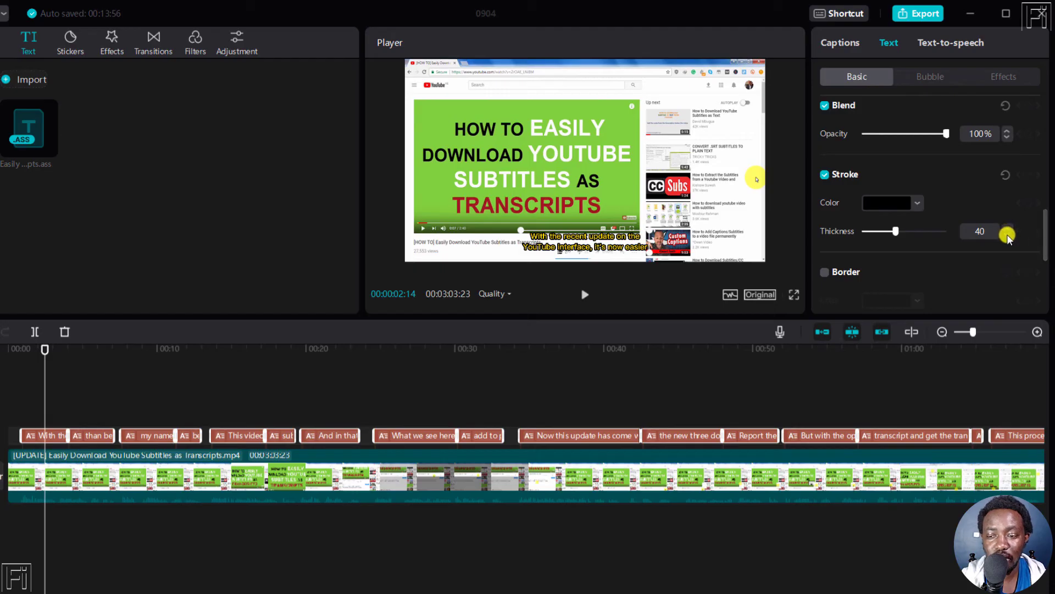
left_click(1008, 235)
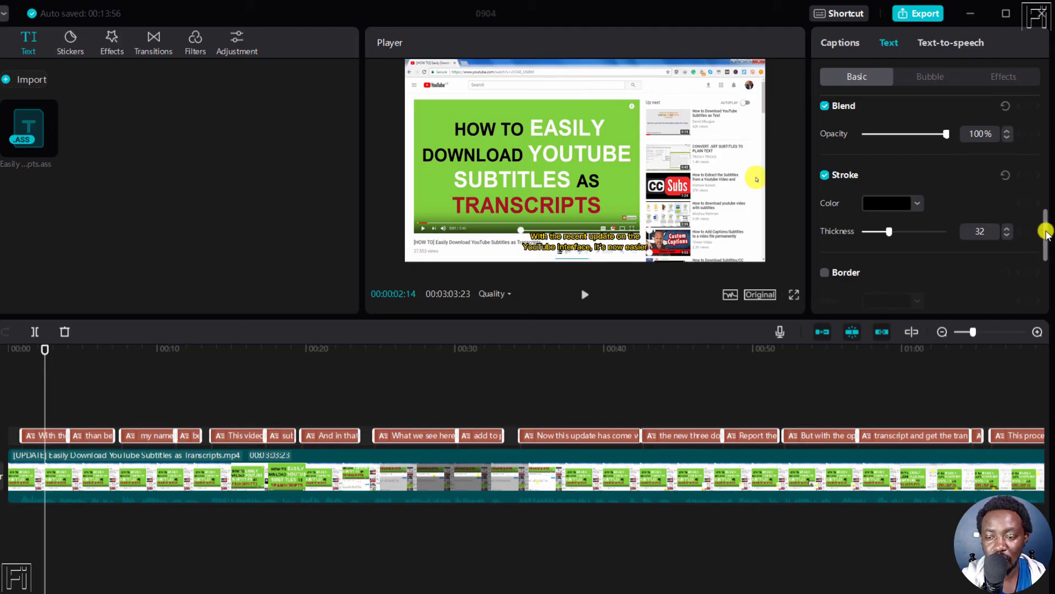
scroll("down", 3)
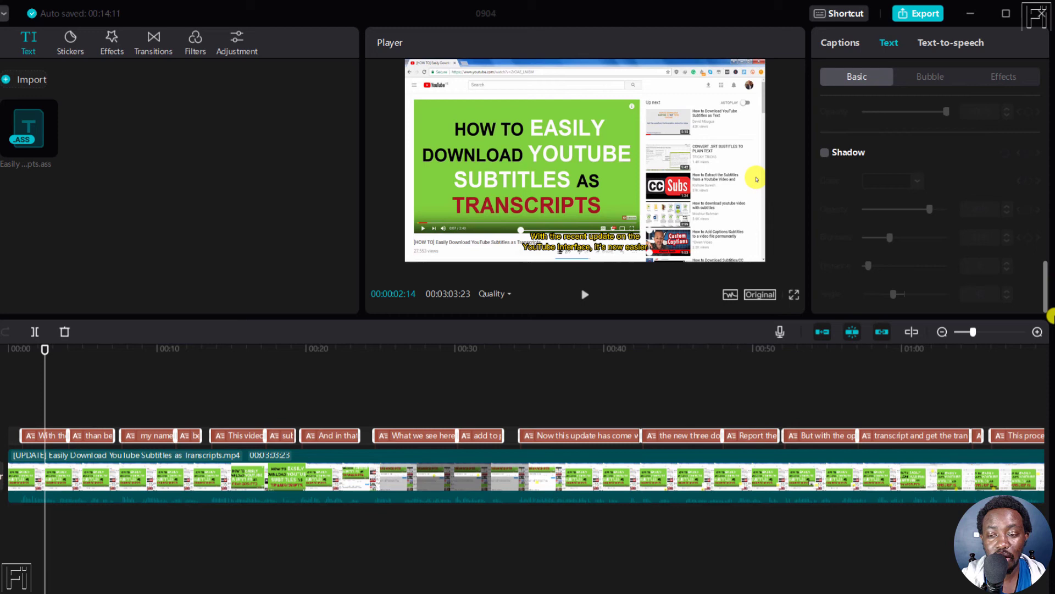
mouse_move(817, 266)
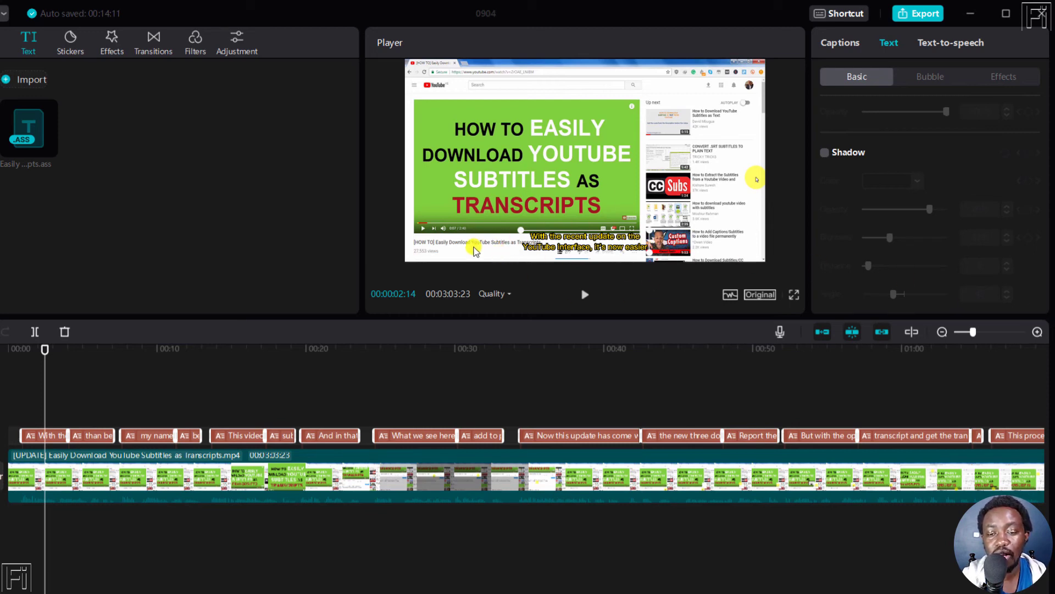
mouse_move(599, 254)
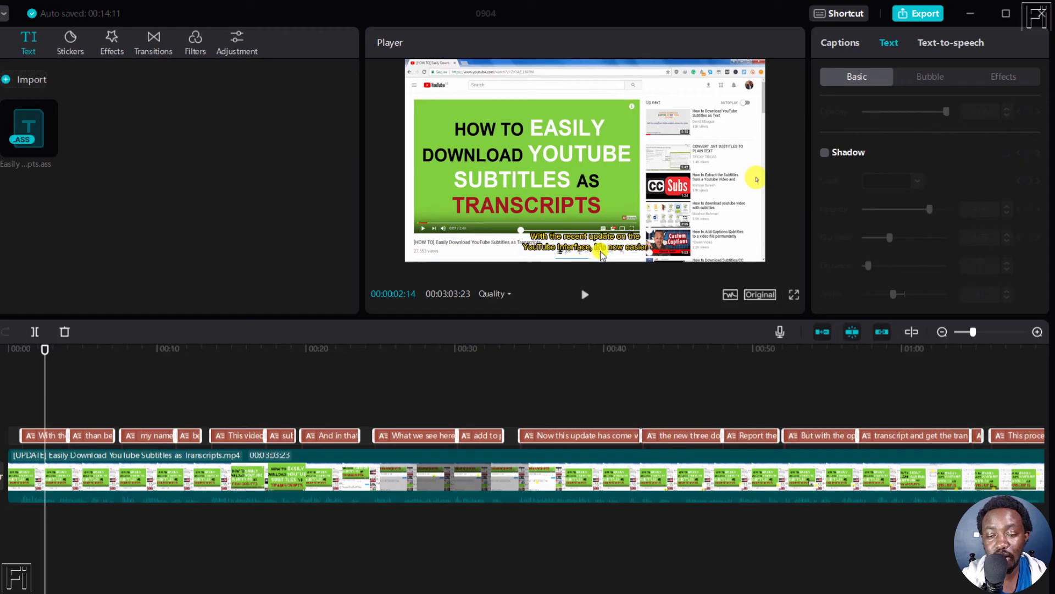
mouse_move(647, 245)
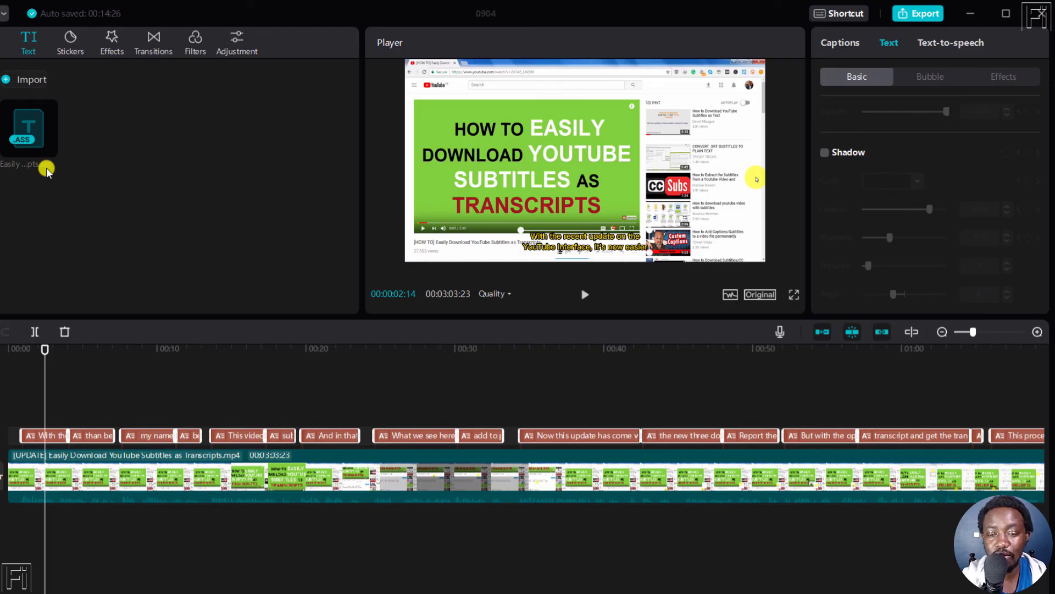
mouse_move(291, 379)
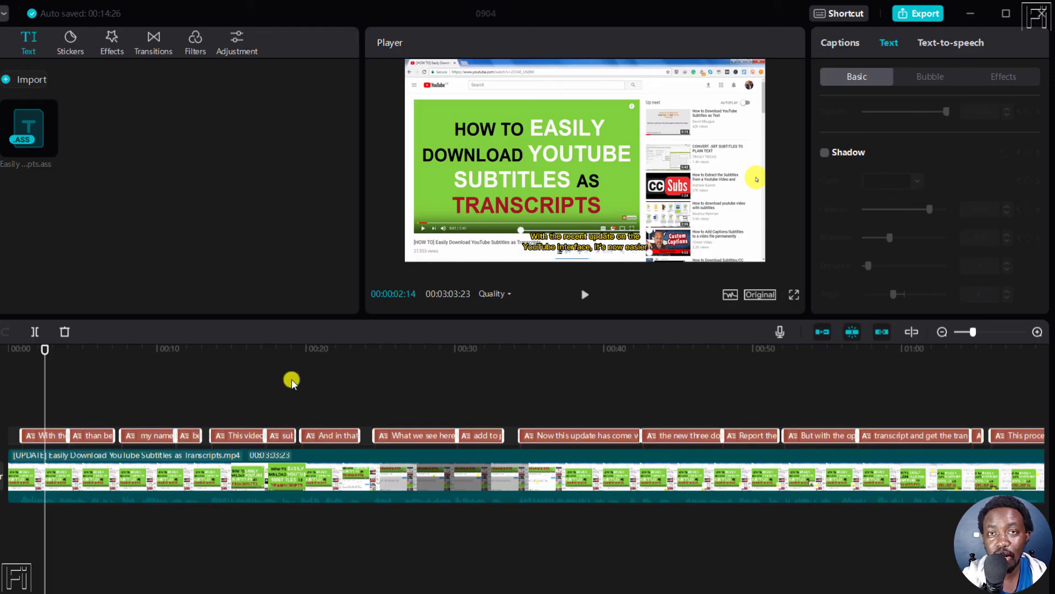
mouse_move(449, 388)
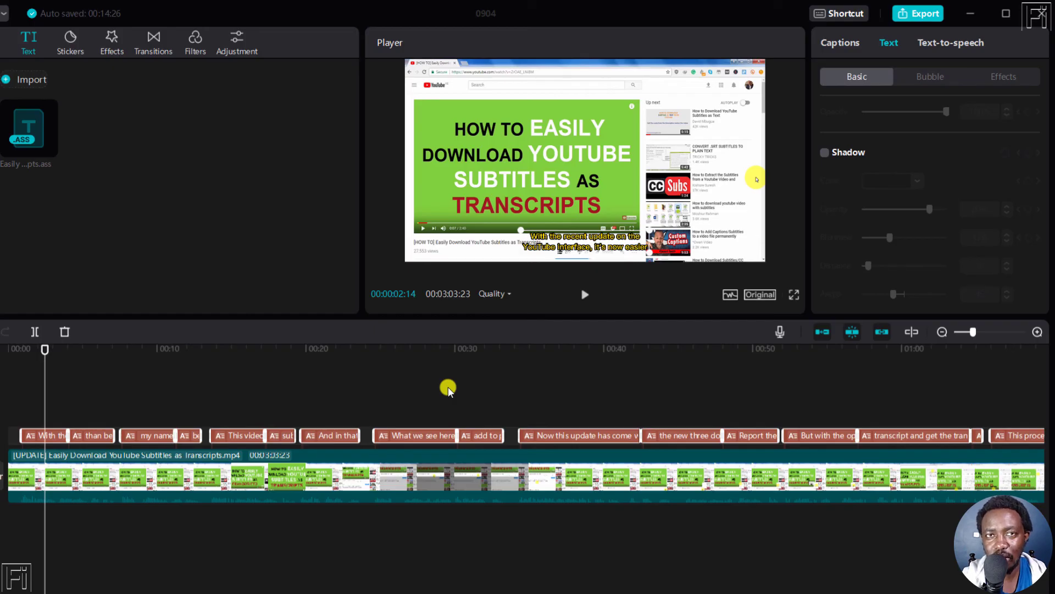
mouse_move(726, 410)
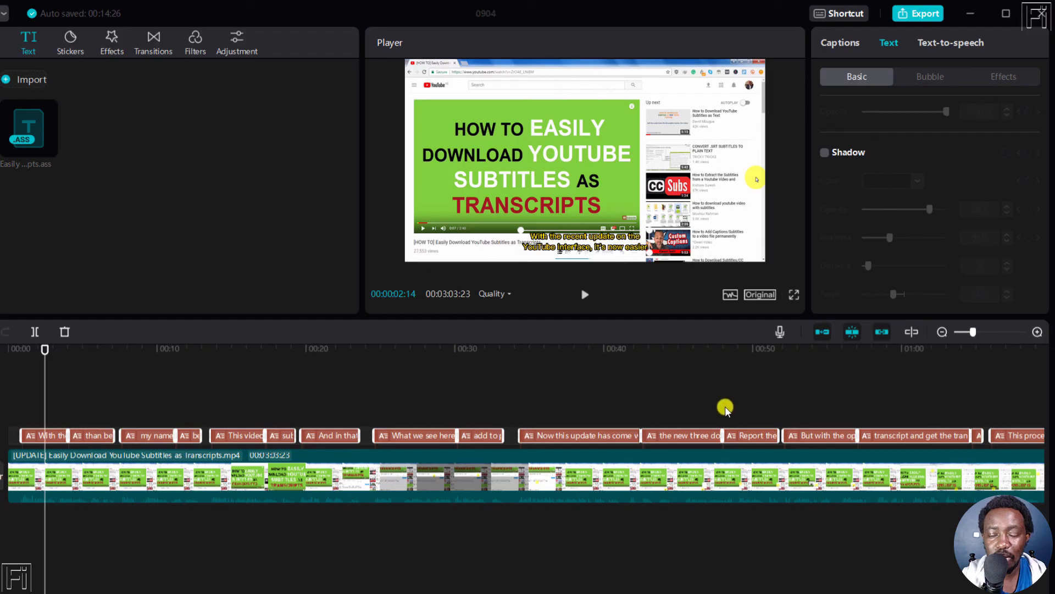
mouse_move(190, 204)
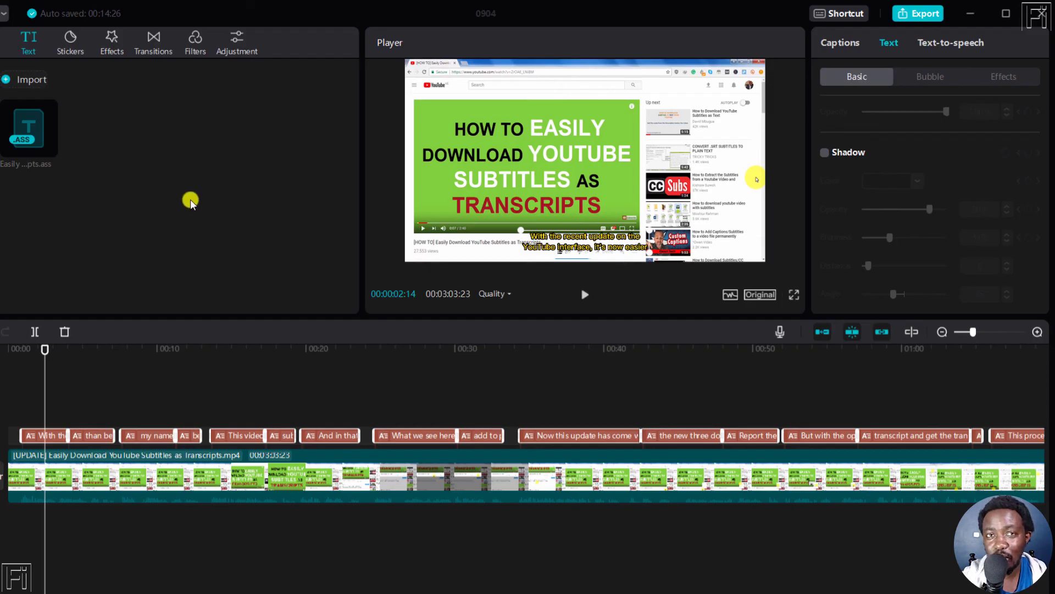